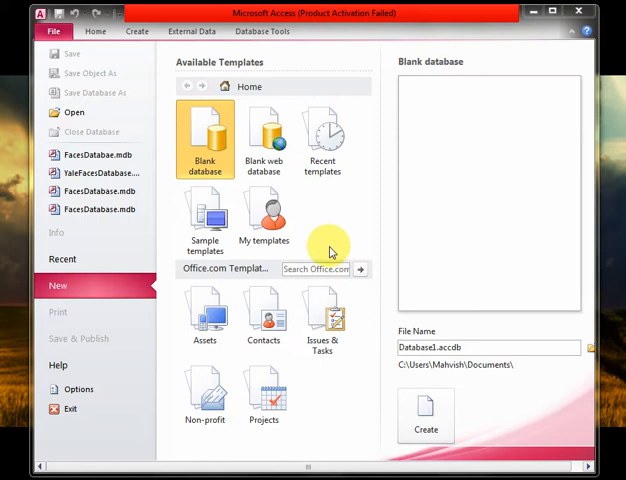
mouse_move(336, 244)
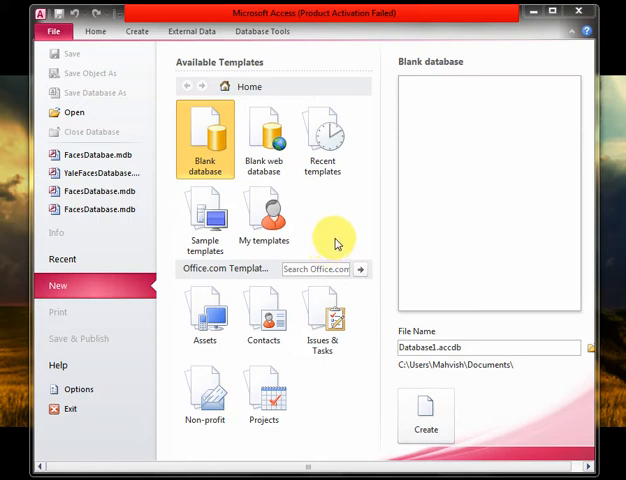
mouse_move(293, 93)
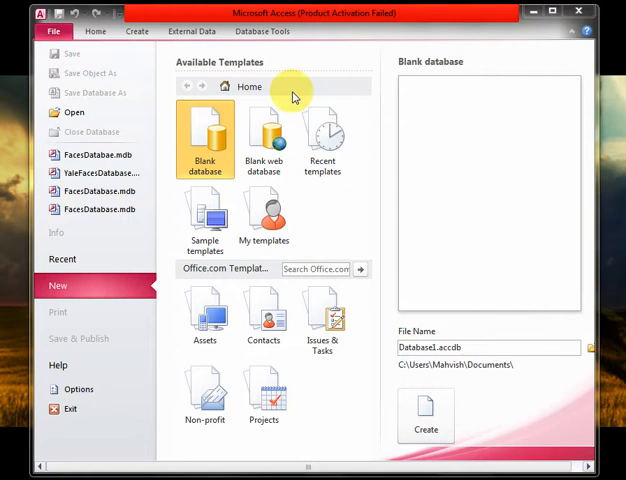
mouse_move(266, 23)
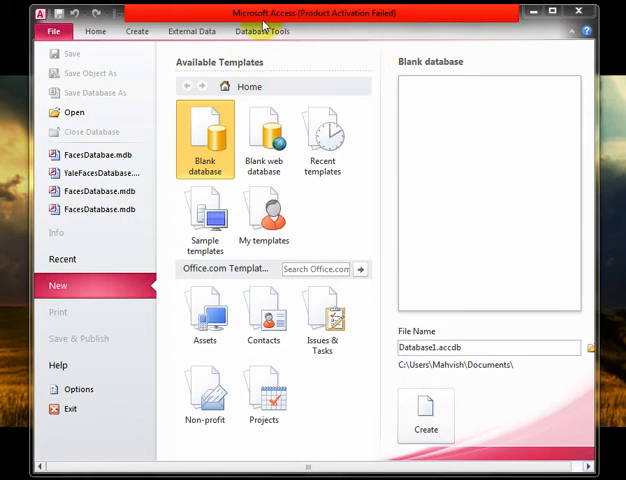
mouse_move(360, 27)
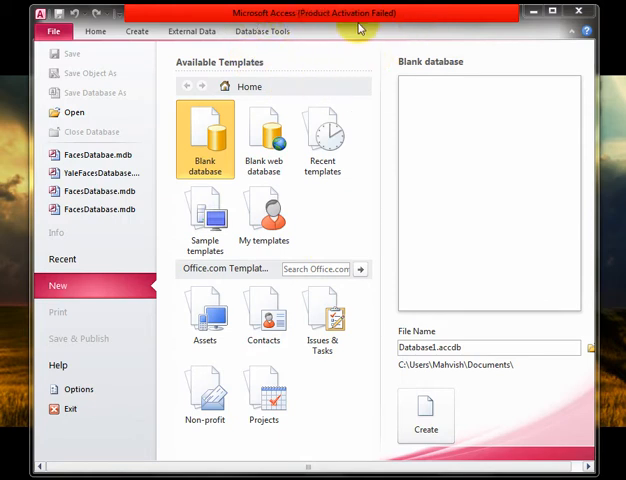
mouse_move(323, 252)
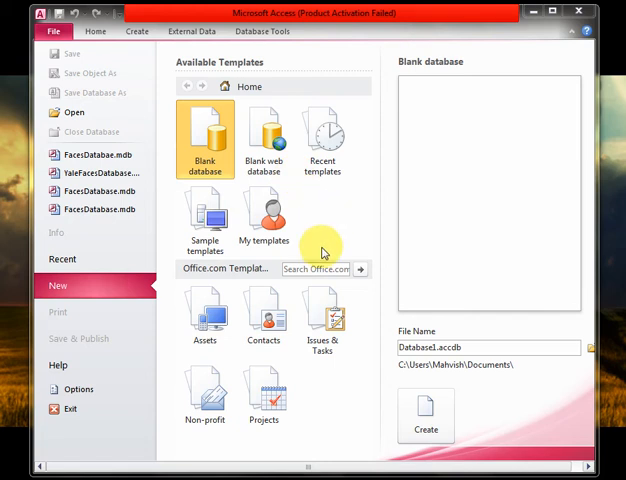
mouse_move(333, 232)
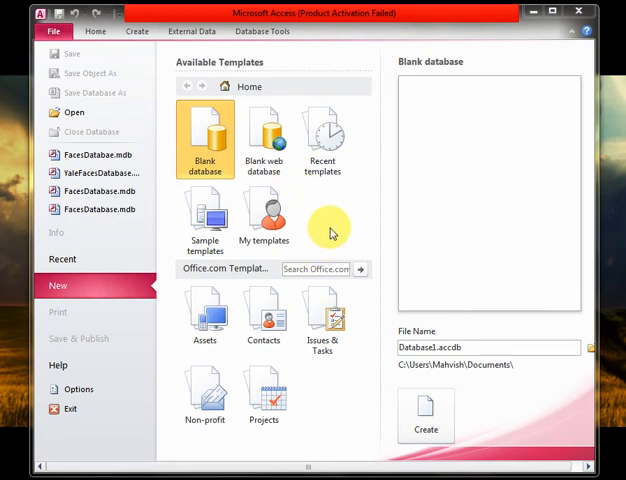
mouse_move(63, 280)
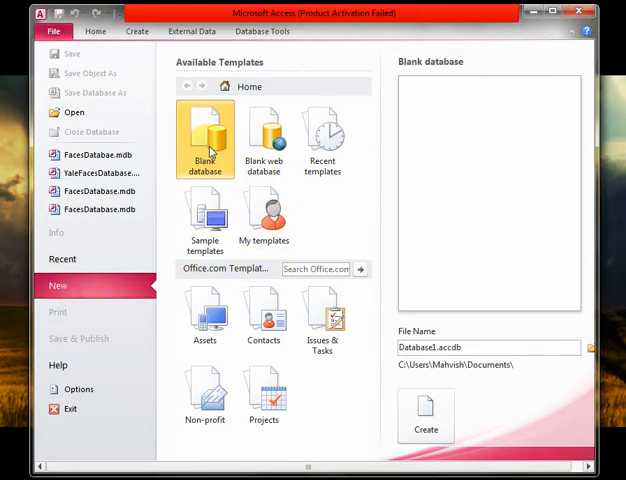
mouse_move(224, 78)
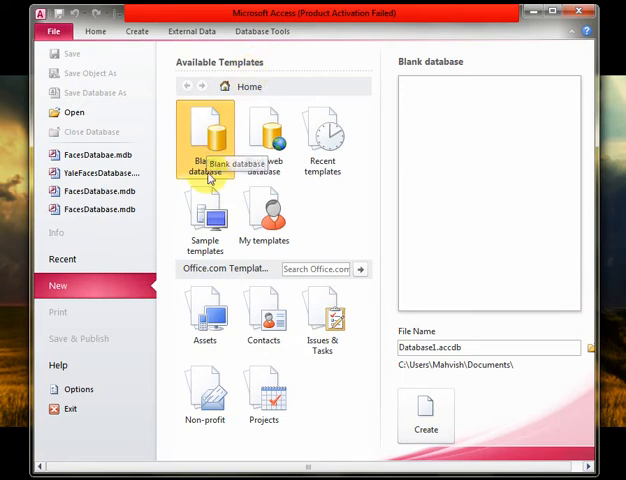
mouse_move(240, 127)
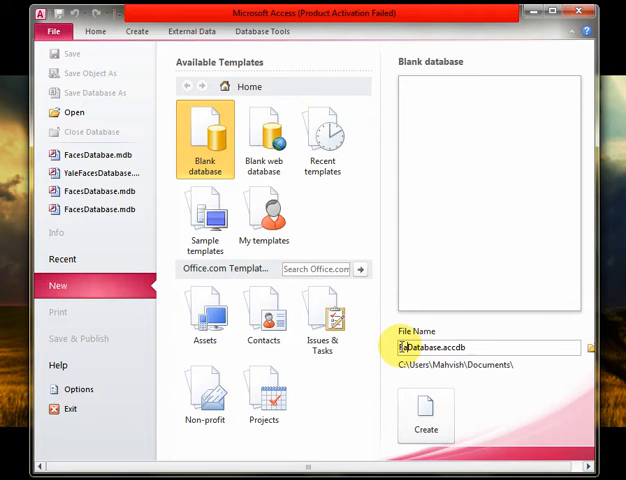
Name the new blank database FacesDatabase.mdb instead of FacesDatabase.accdb
text(FacesDatabase.accdb)
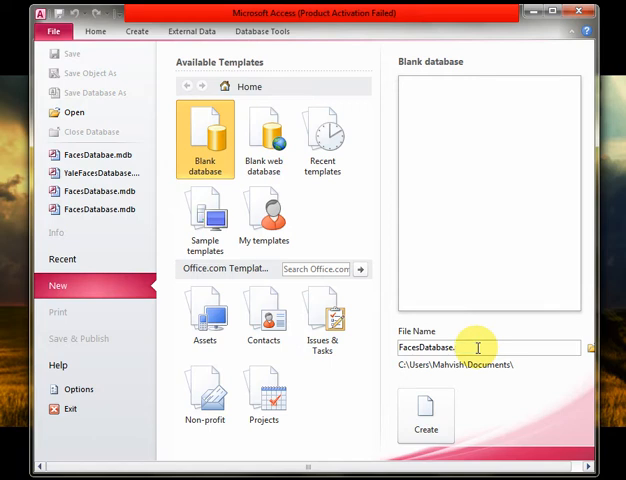
text(m)
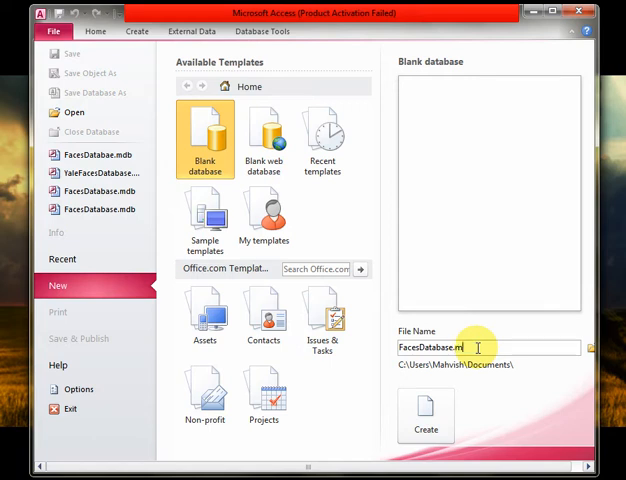
text(db)
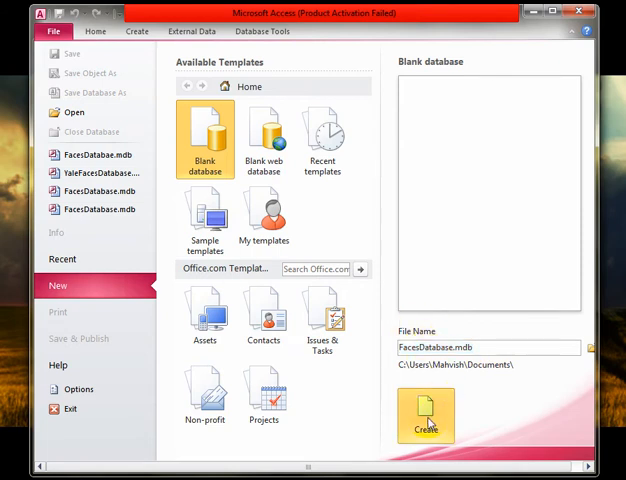
Create the FacesDatabase database, then select Table1 and its empty field next to ID
click(426, 415)
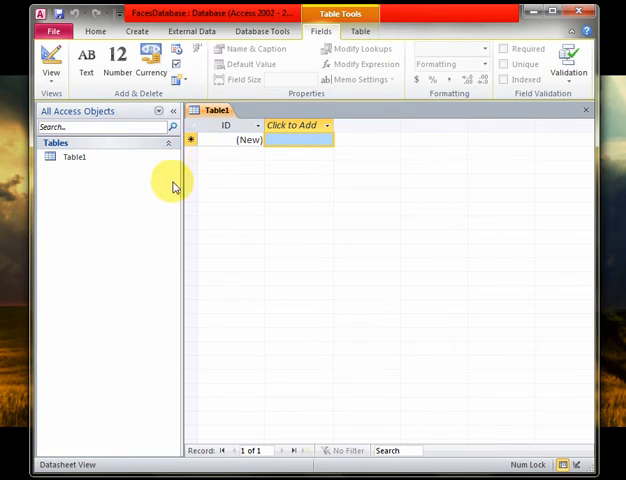
click(75, 157)
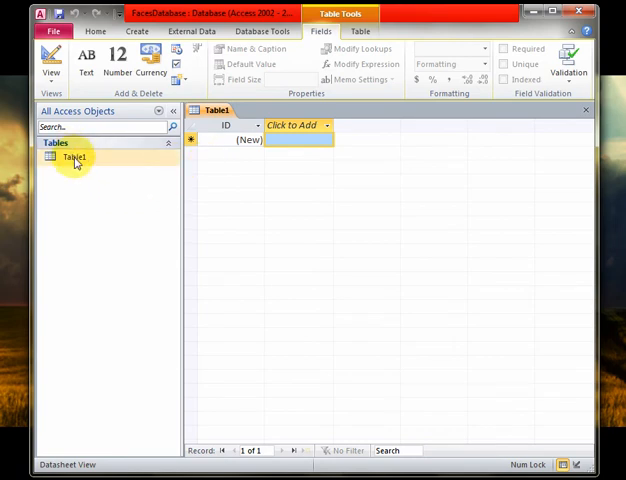
click(75, 157)
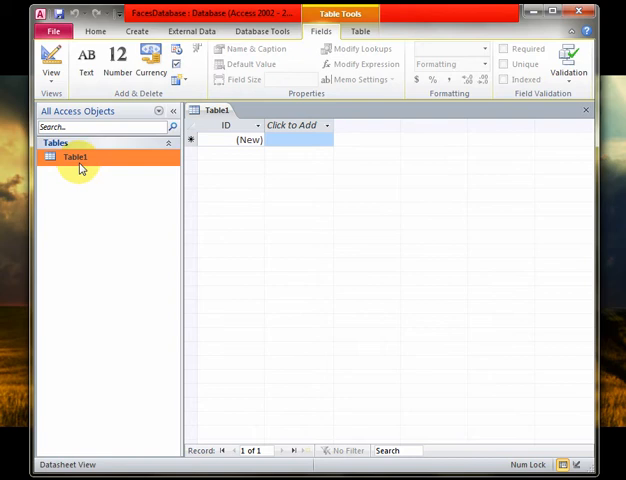
mouse_move(76, 157)
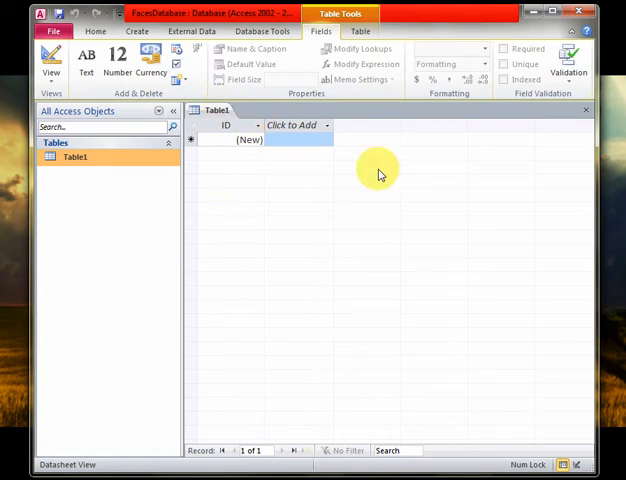
mouse_move(224, 220)
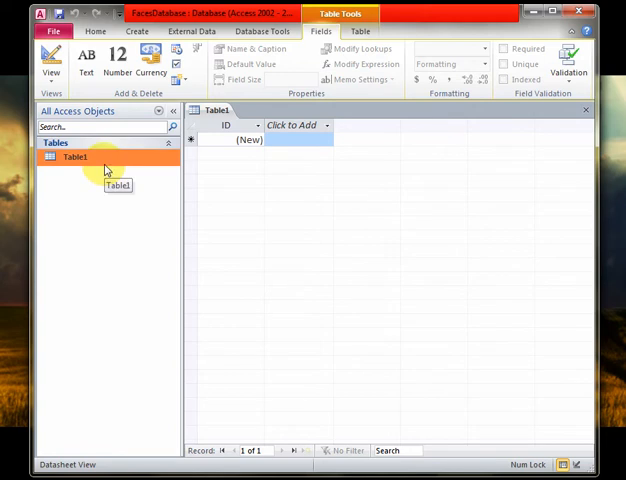
mouse_move(212, 192)
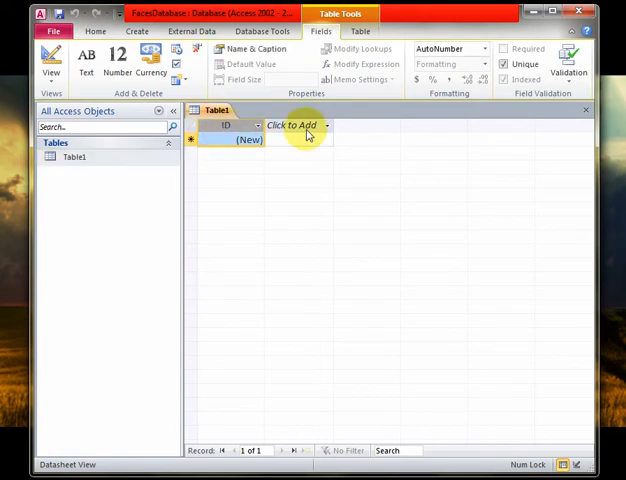
click(228, 124)
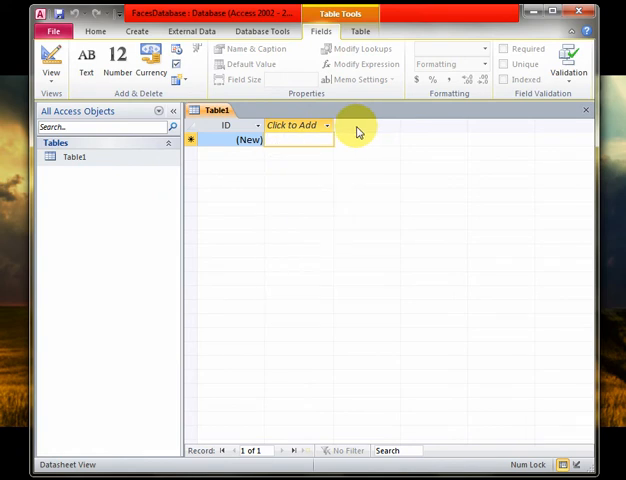
mouse_move(243, 262)
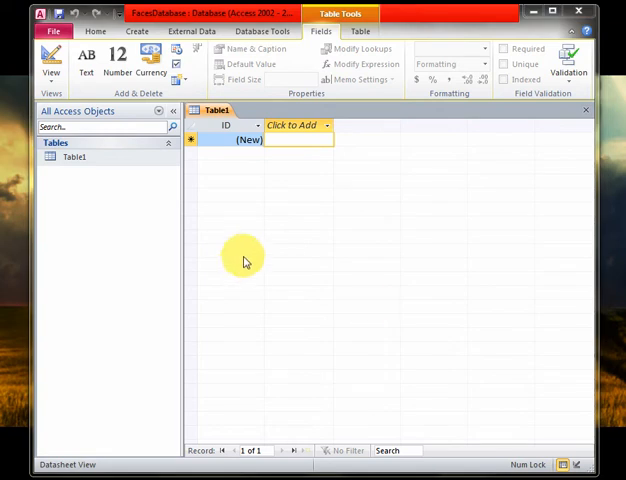
mouse_move(70, 155)
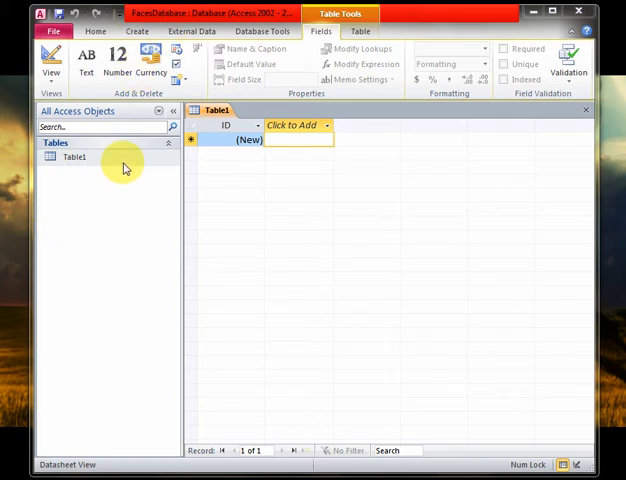
click(75, 157)
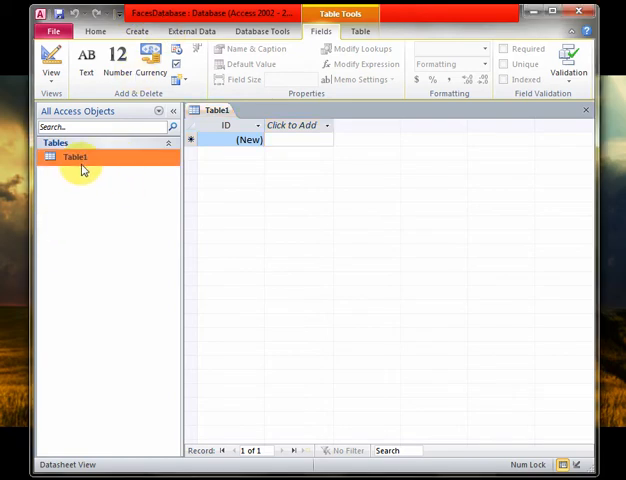
right_click(75, 157)
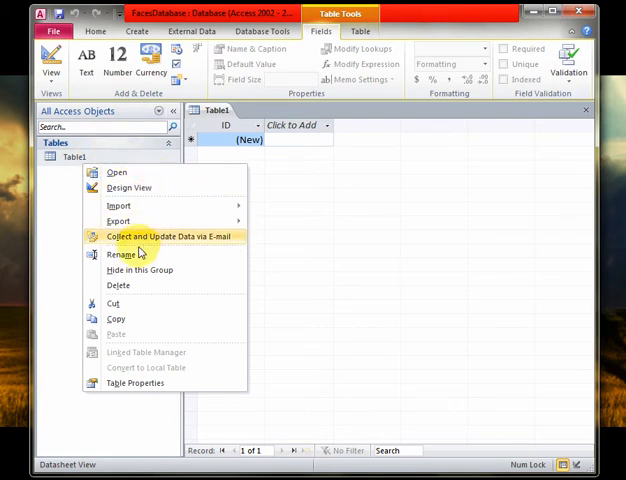
click(120, 254)
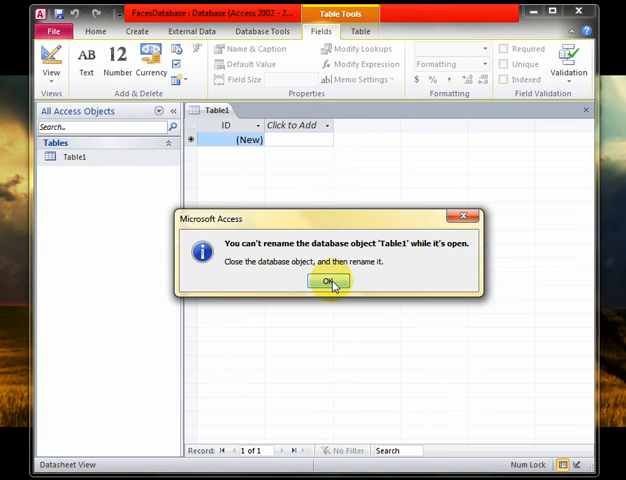
click(330, 281)
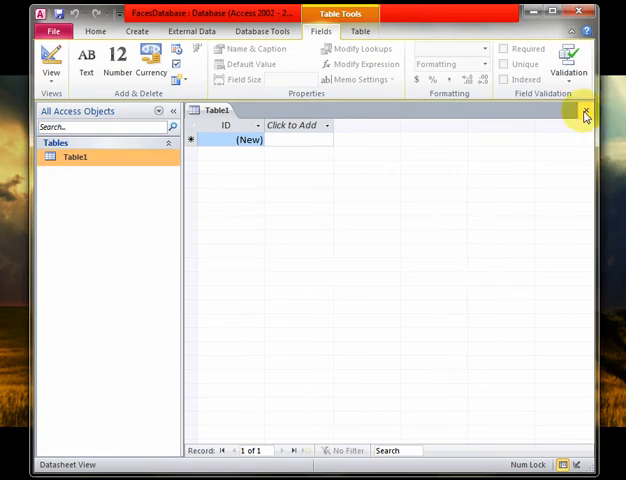
click(585, 113)
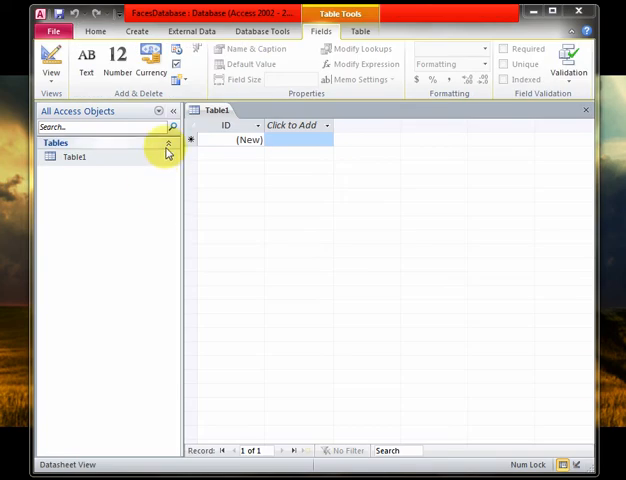
Switch Table1 to Design View, saving it as TrainingSet1
right_click(75, 157)
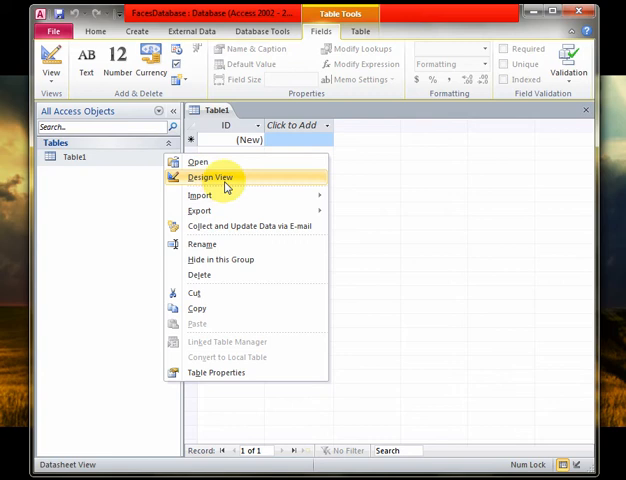
click(210, 177)
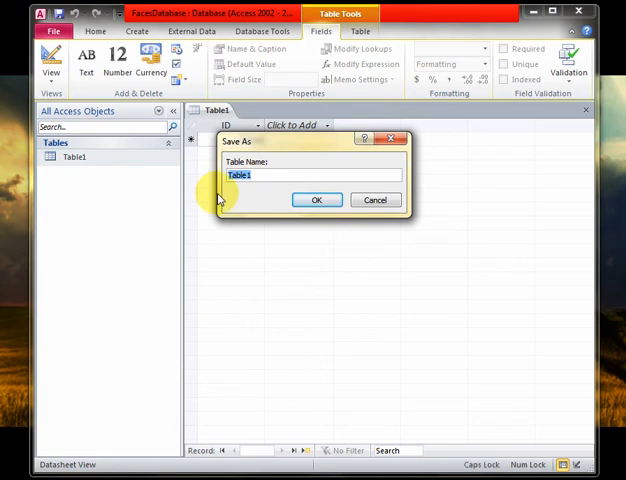
text(Tra)
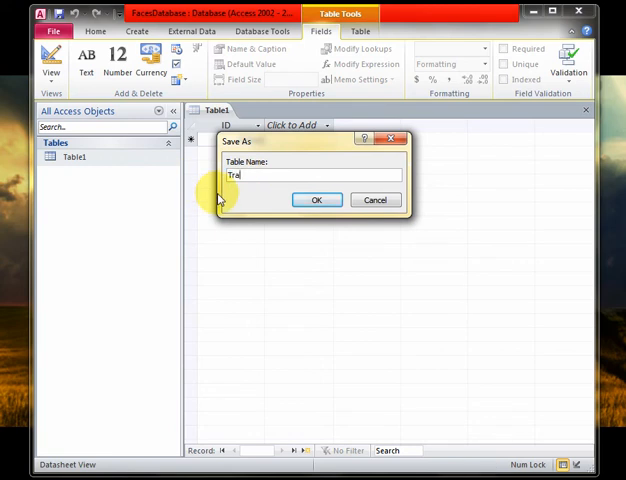
text(ining)
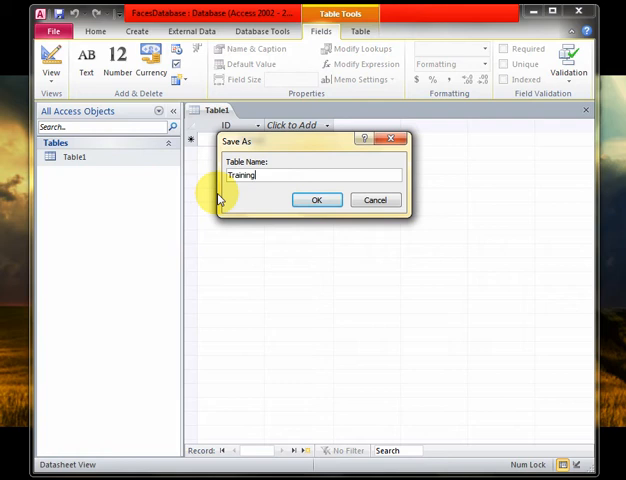
text(Set)
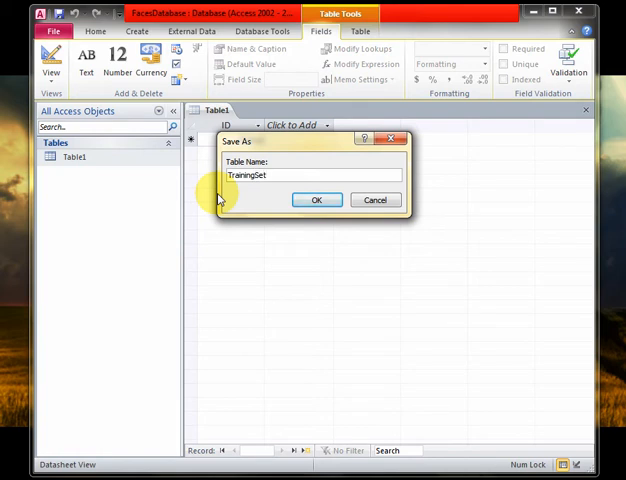
text(1)
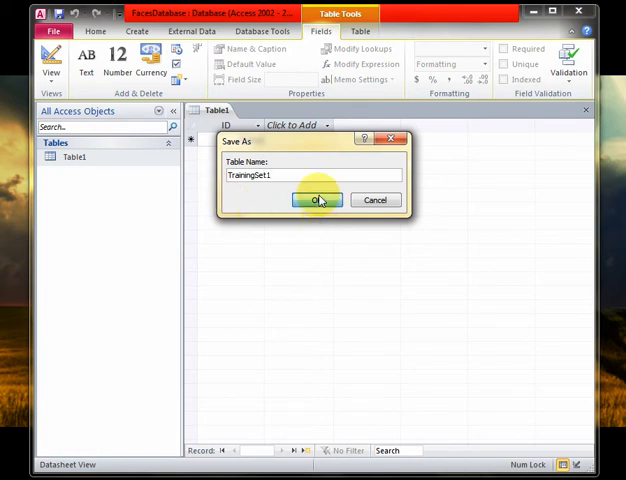
click(316, 199)
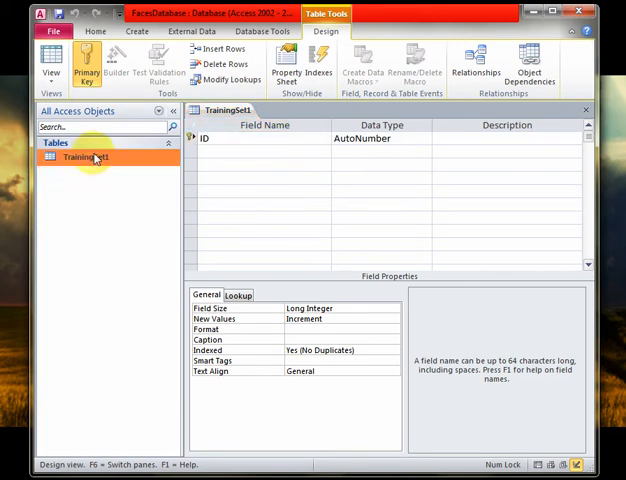
mouse_move(88, 157)
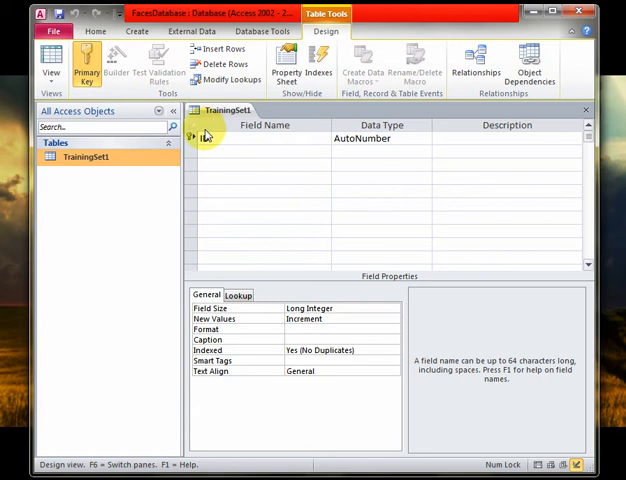
Rename the first field of TrainingSet1 from ID to FaceID
text(ID)
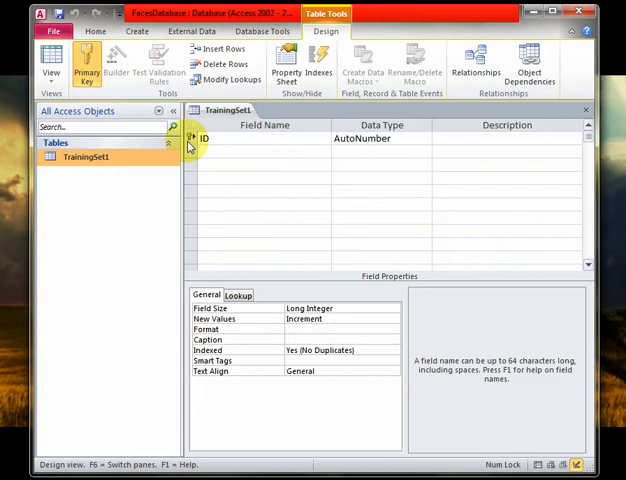
mouse_move(189, 138)
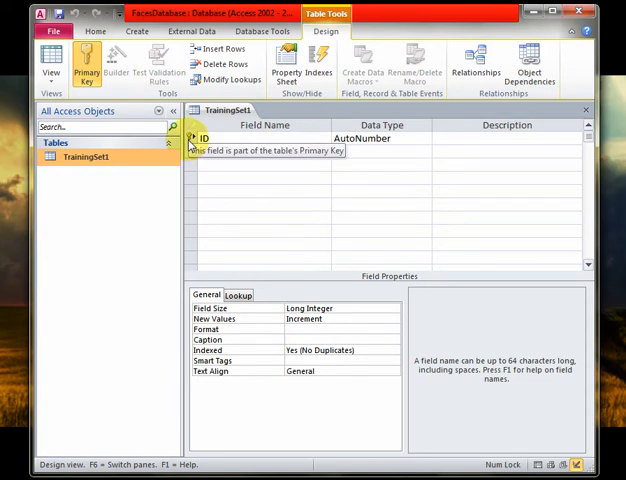
mouse_move(213, 140)
text(Face)
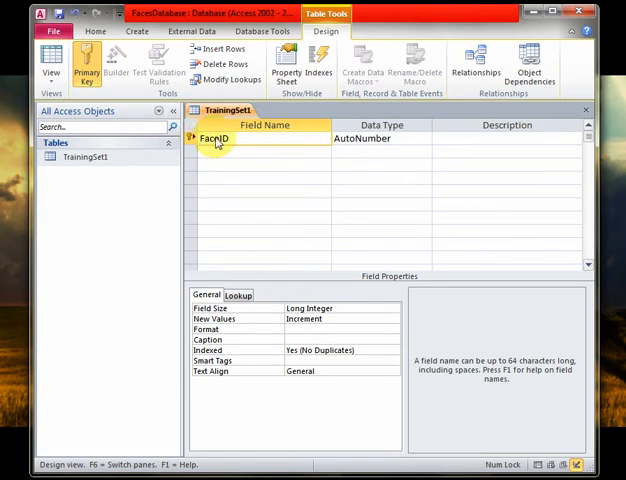
double_click(214, 138)
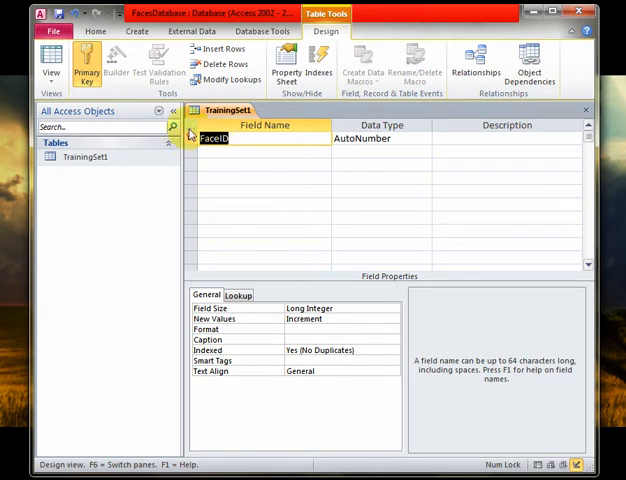
mouse_move(463, 293)
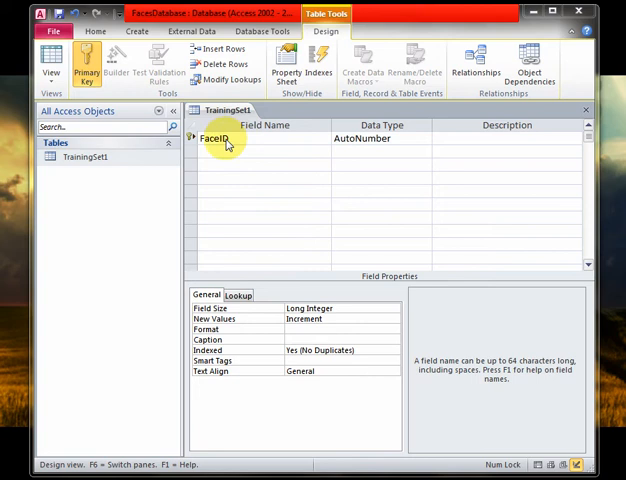
mouse_move(345, 138)
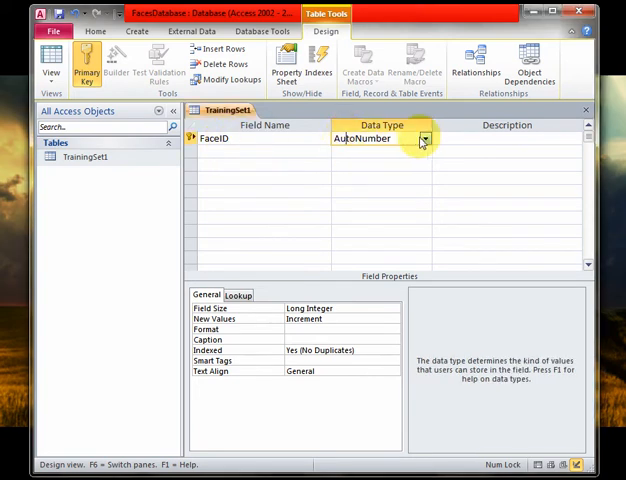
Change FaceID's data type from AutoNumber to Text and move to the next row
click(424, 138)
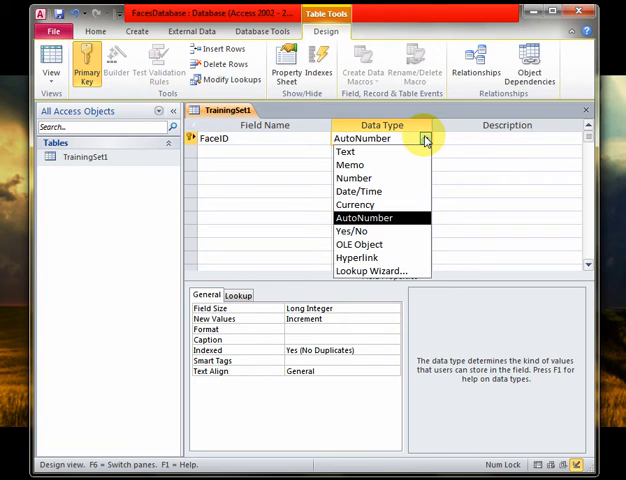
mouse_move(310, 138)
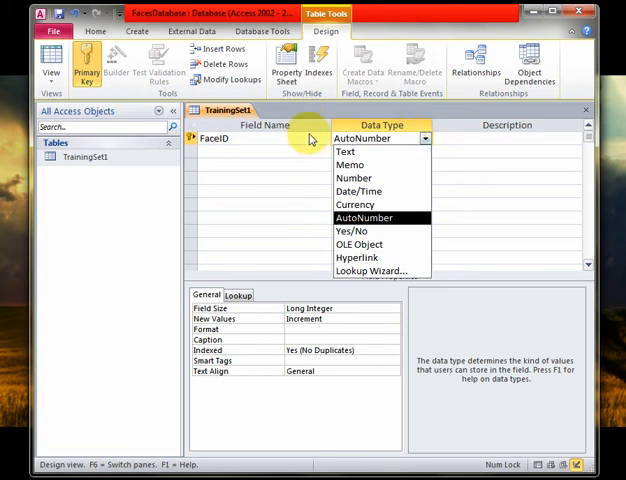
mouse_move(313, 140)
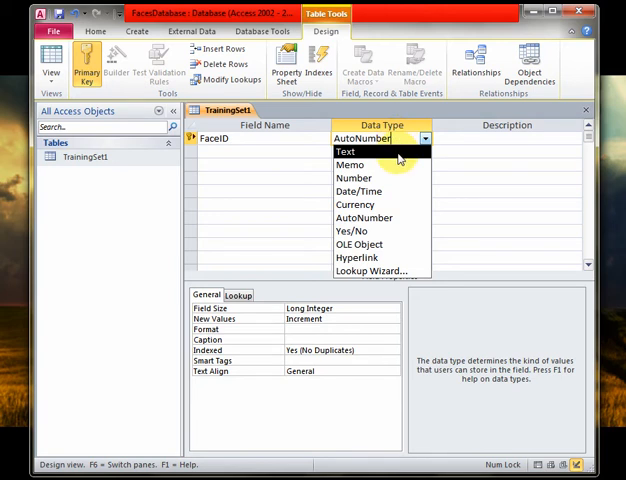
click(345, 151)
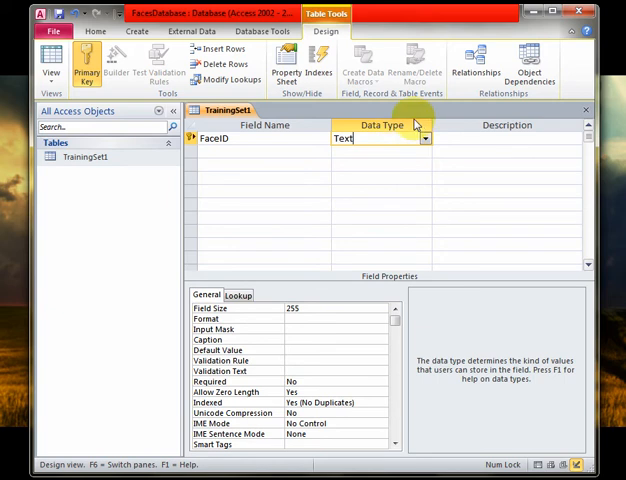
mouse_move(390, 166)
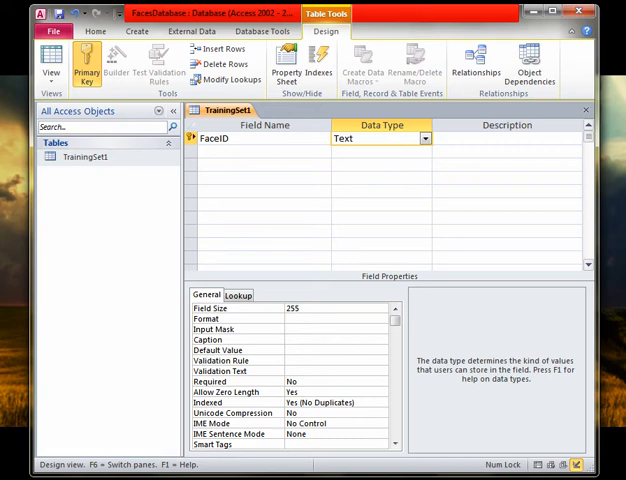
mouse_move(413, 37)
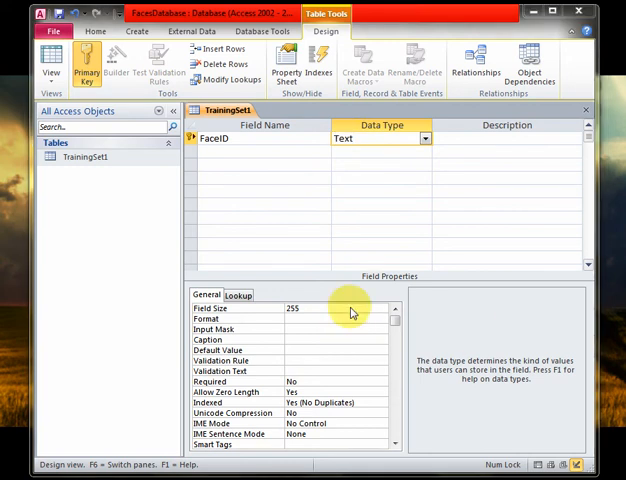
click(260, 151)
text(Face)
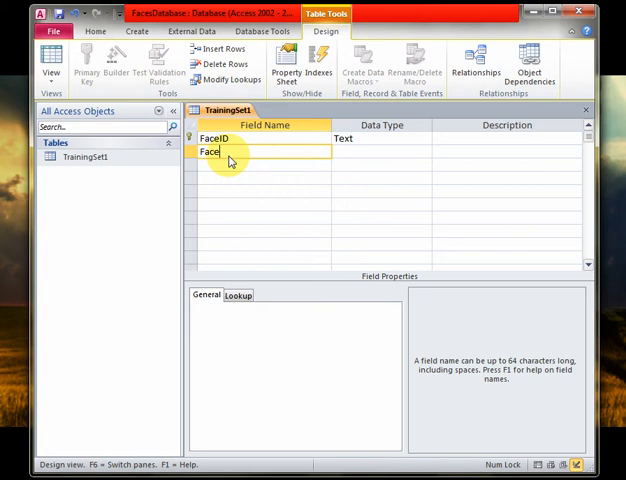
Add a second field named FaceName with the Text data type
text(Na)
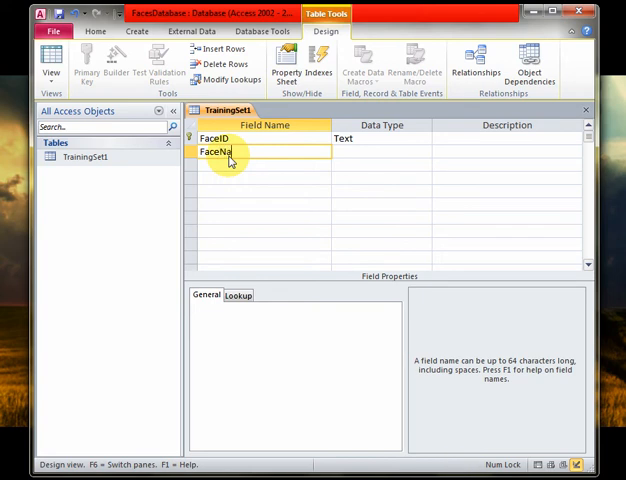
text(me)
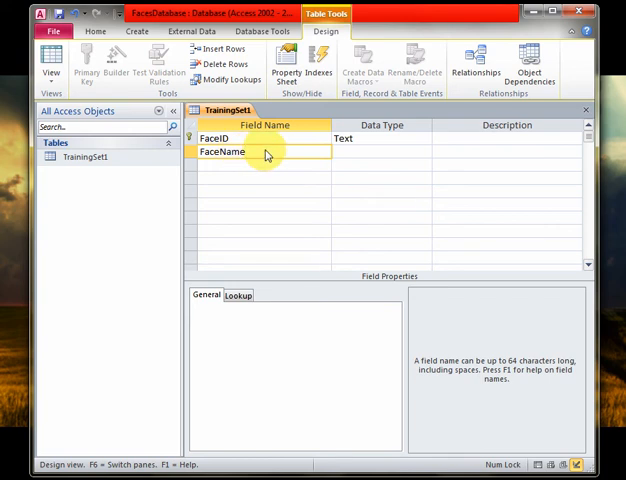
click(380, 151)
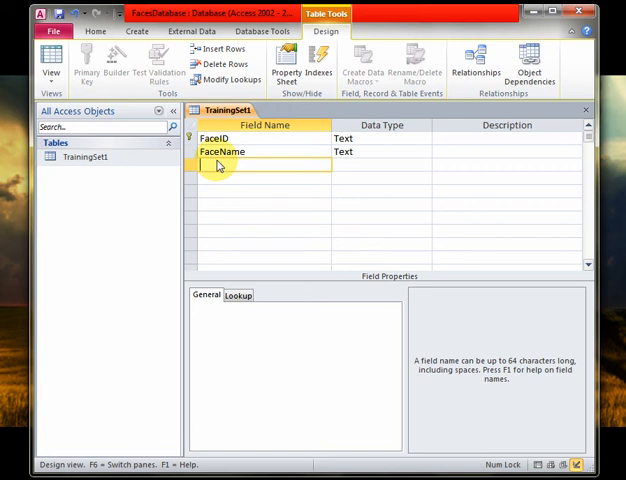
text(FaceImage)
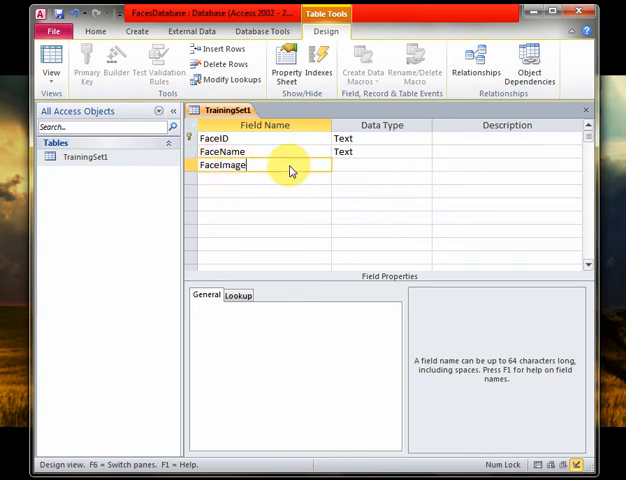
Name the third field FaceImage and give it the OLE Object data type
click(355, 150)
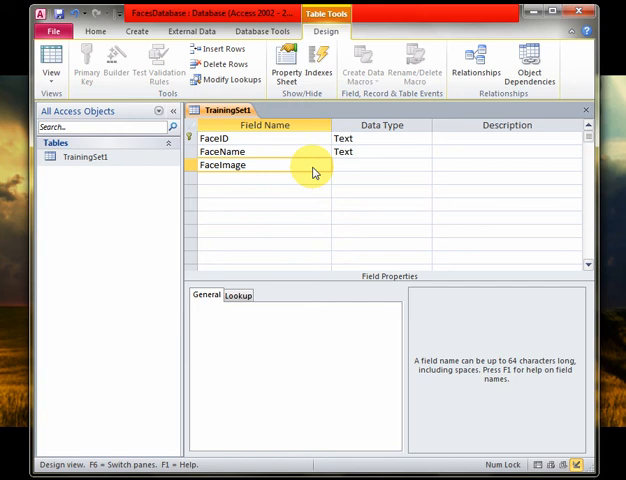
click(380, 165)
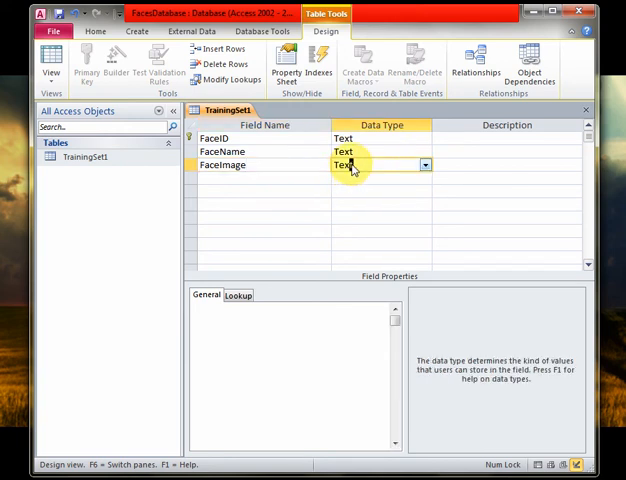
click(424, 165)
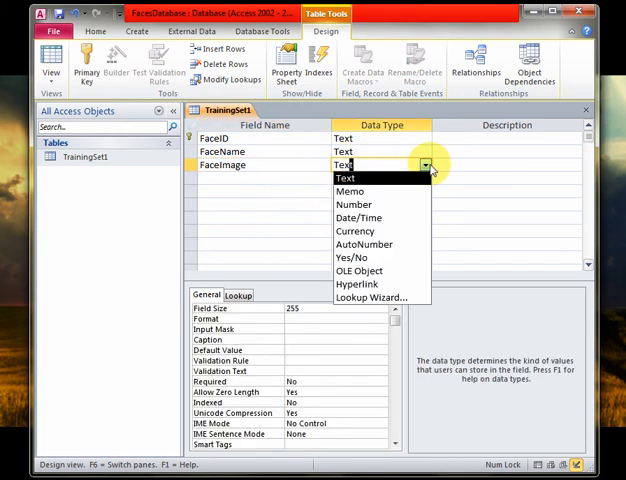
mouse_move(360, 270)
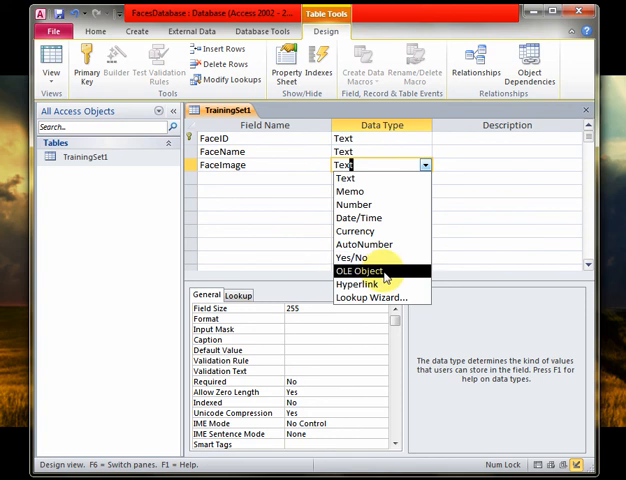
click(370, 270)
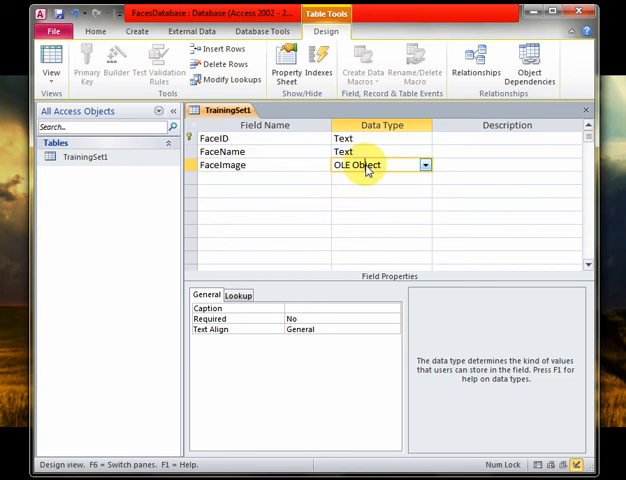
mouse_move(381, 172)
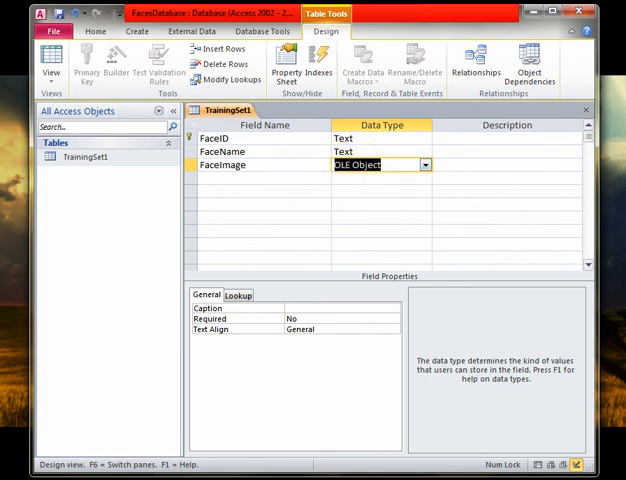
click(505, 178)
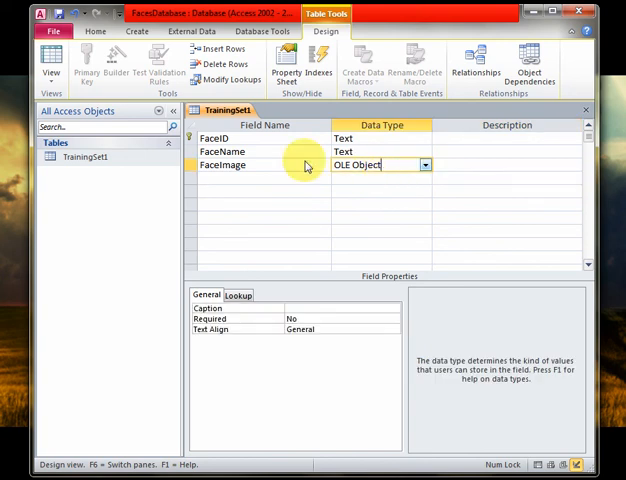
mouse_move(398, 150)
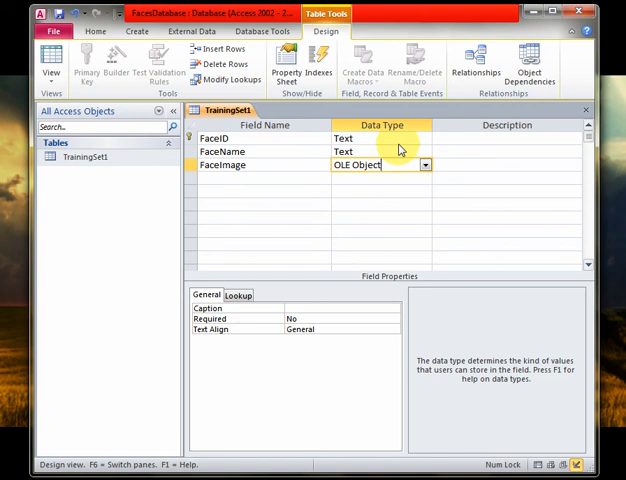
mouse_move(267, 158)
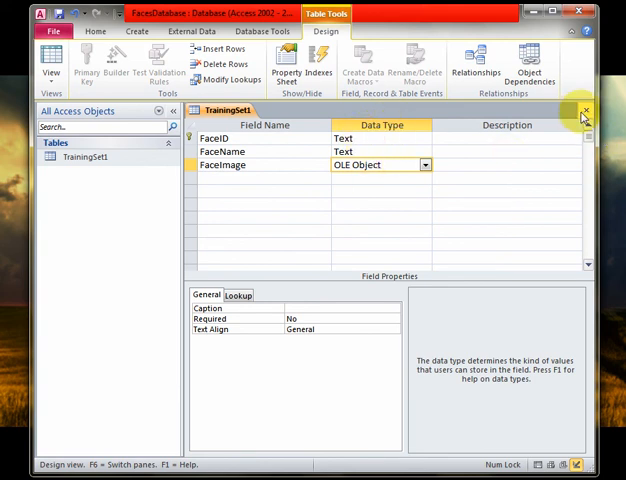
Close the TrainingSet1 design, saving changes, and select TrainingSet1 in the Navigation Pane
click(584, 110)
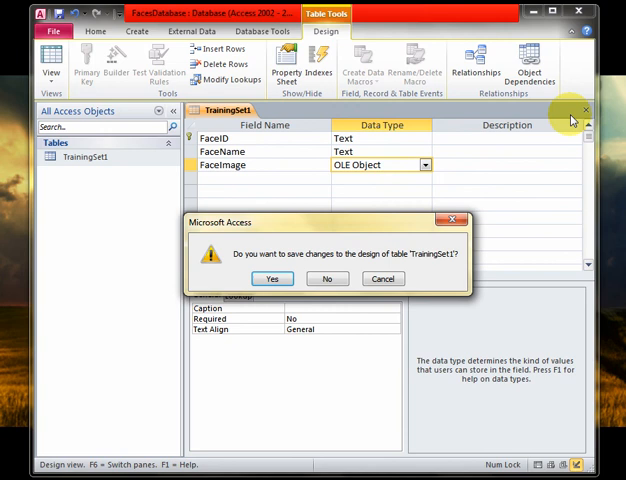
mouse_move(389, 272)
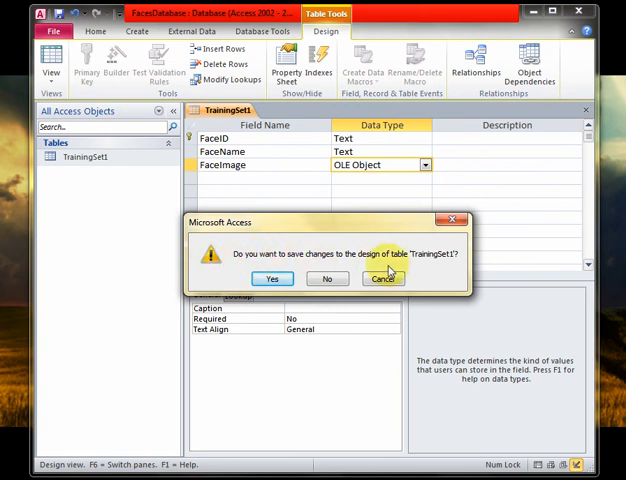
mouse_move(301, 283)
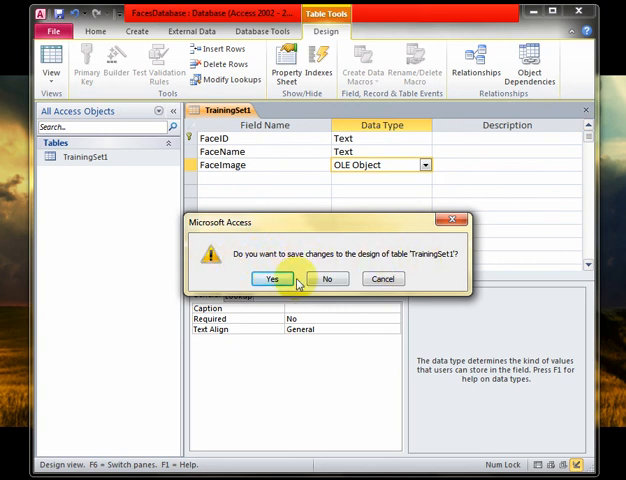
click(272, 279)
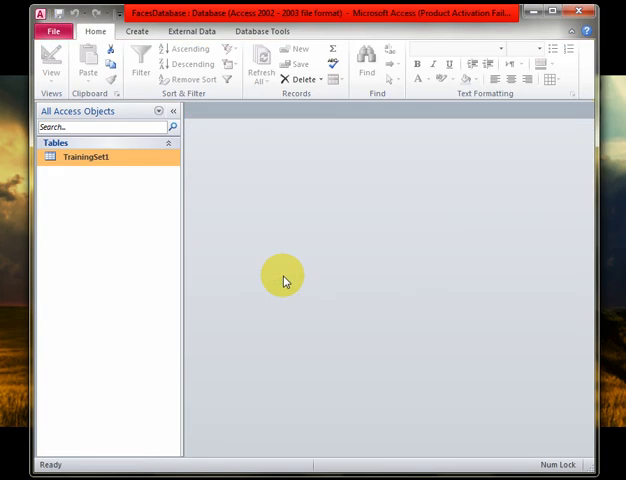
click(85, 157)
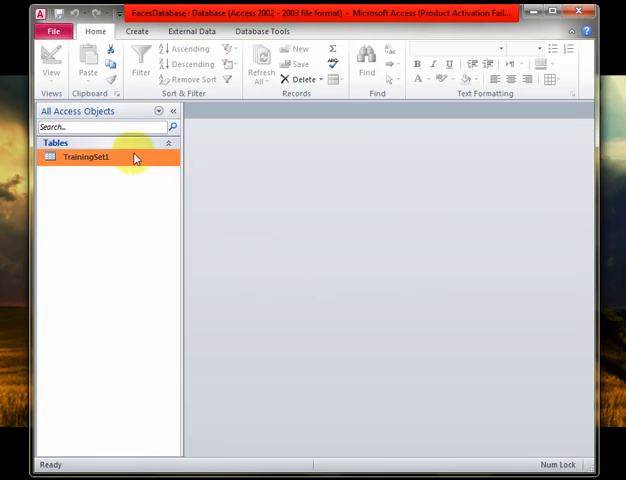
Open TrainingSet1 in Datasheet View and step through the empty FaceName and FaceImage cells
double_click(86, 157)
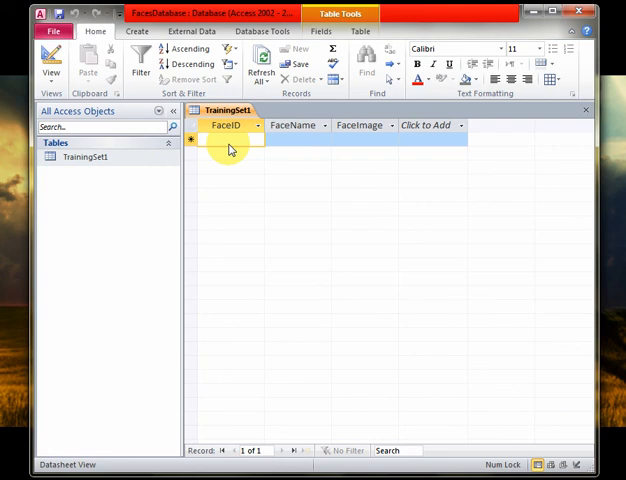
mouse_move(272, 155)
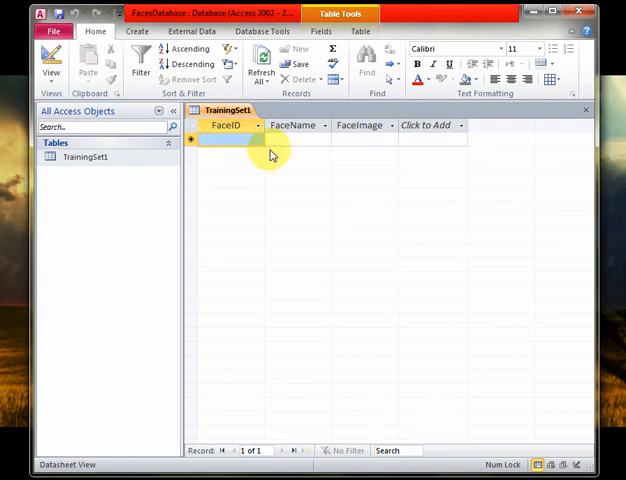
click(294, 125)
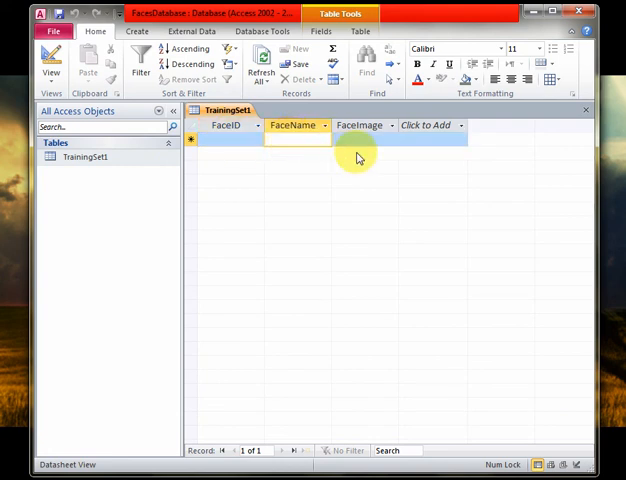
click(360, 138)
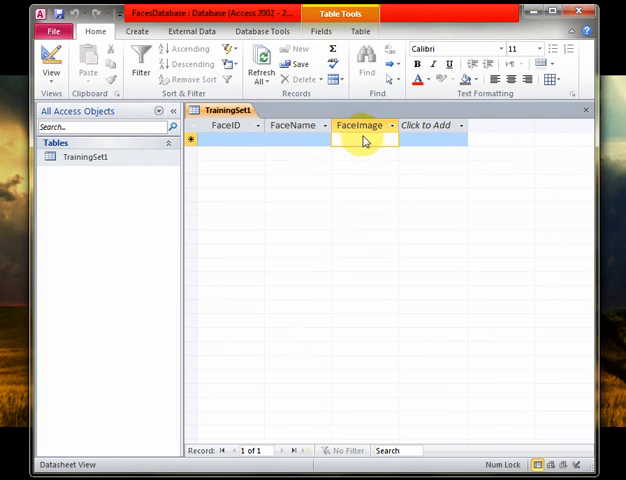
mouse_move(315, 161)
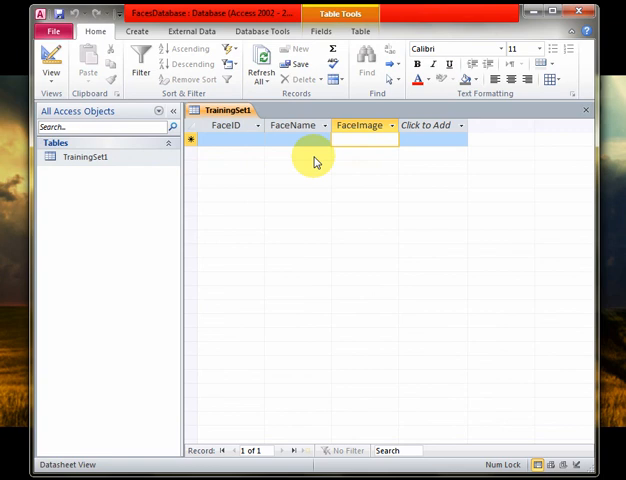
mouse_move(238, 147)
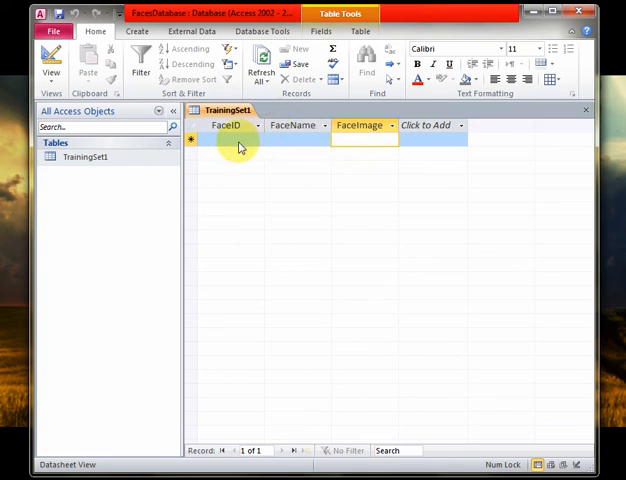
click(291, 125)
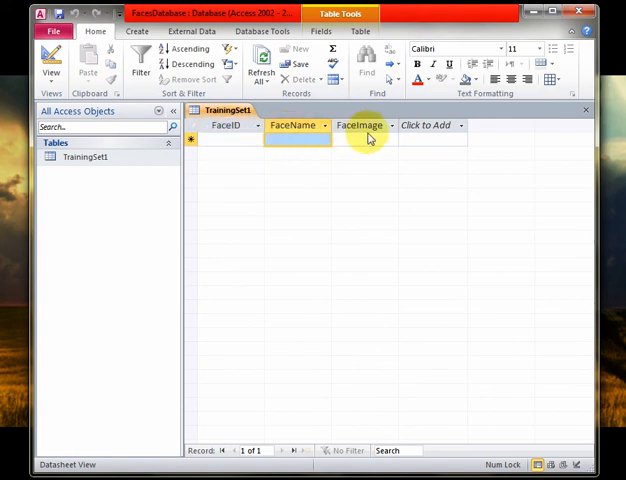
click(363, 138)
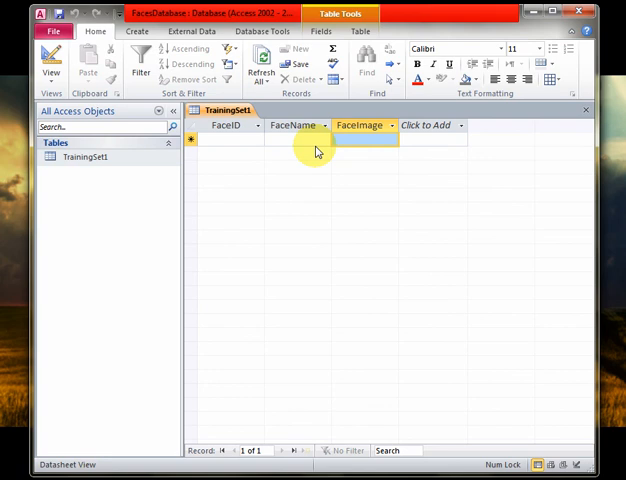
mouse_move(257, 131)
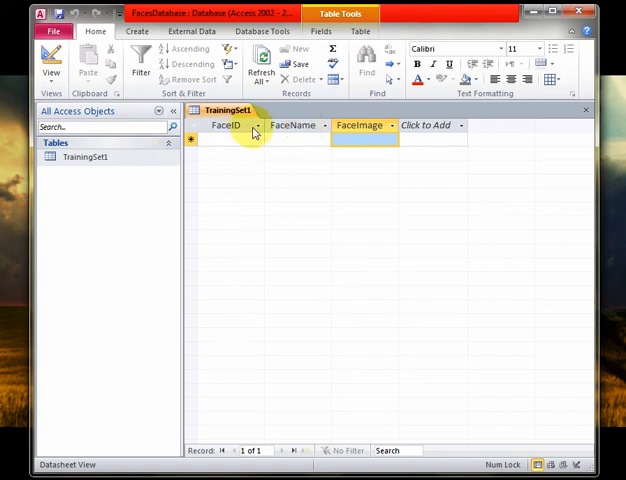
mouse_move(301, 150)
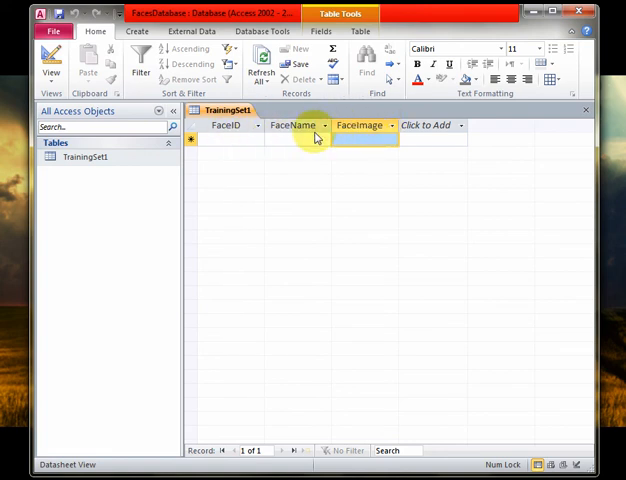
mouse_move(293, 145)
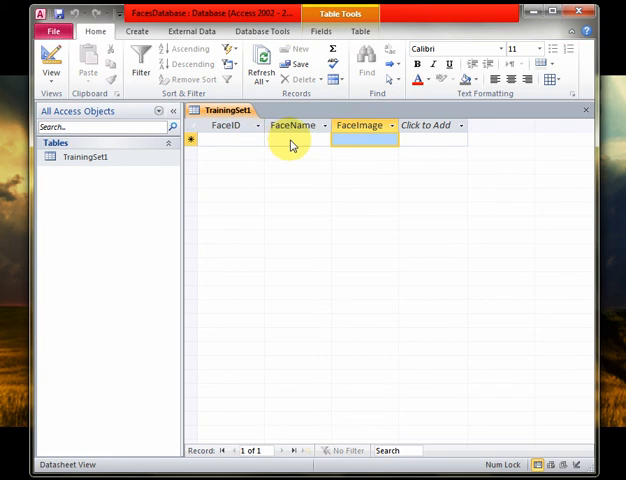
mouse_move(321, 160)
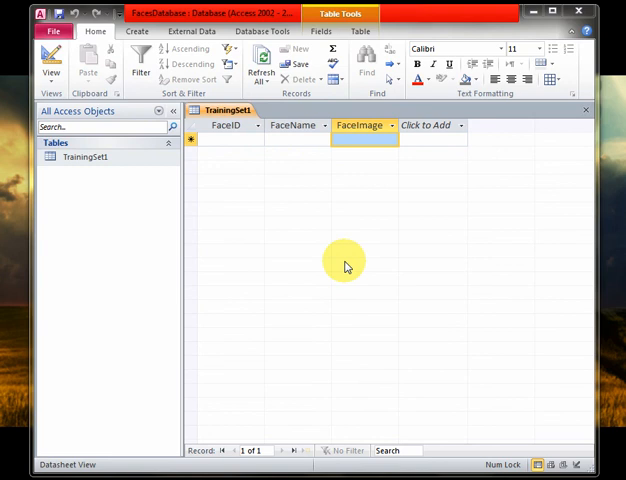
mouse_move(277, 252)
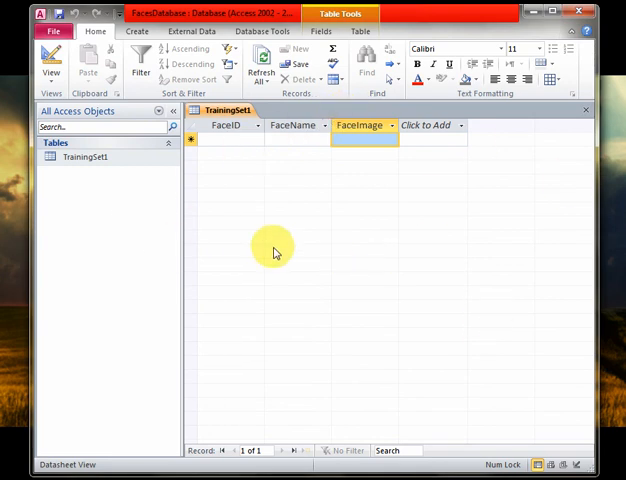
mouse_move(118, 200)
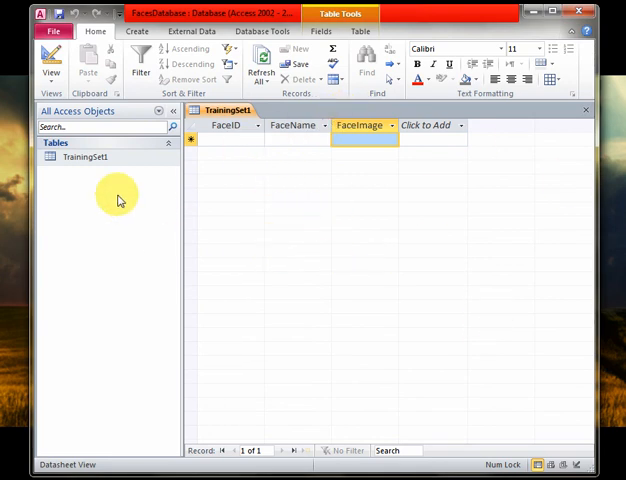
click(85, 157)
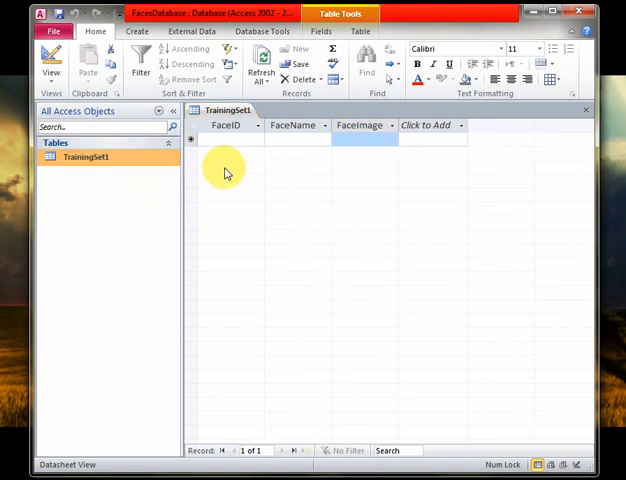
mouse_move(237, 415)
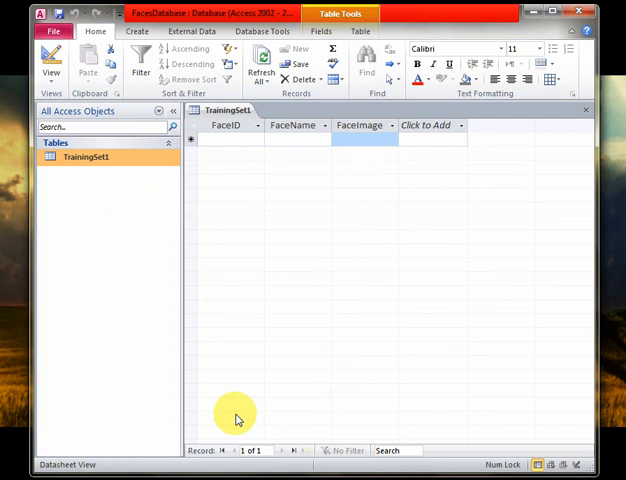
mouse_move(378, 213)
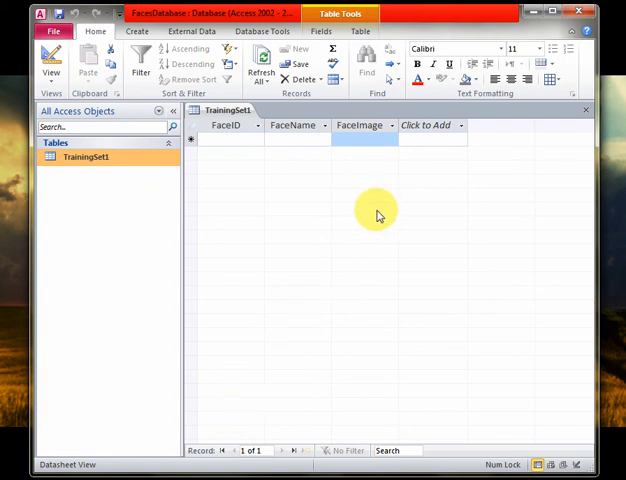
mouse_move(380, 220)
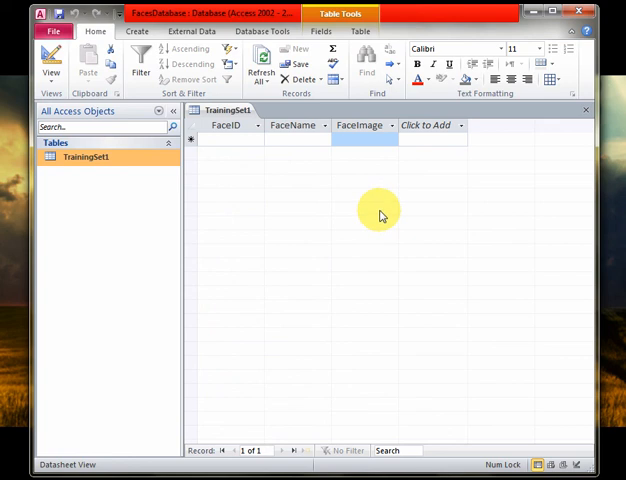
mouse_move(391, 222)
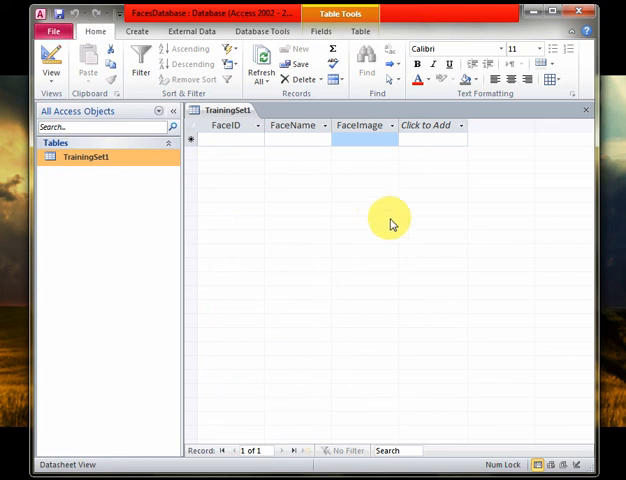